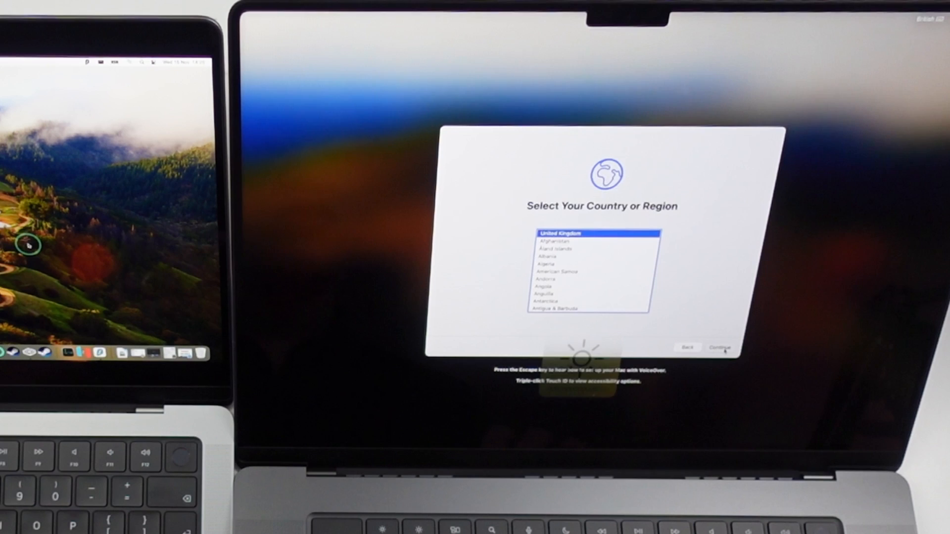
# Confirm United Kingdom, skip Accessibility, keep the chosen Wi‑Fi network and pass the Data & Privacy notice
pyautogui.click(720, 347)
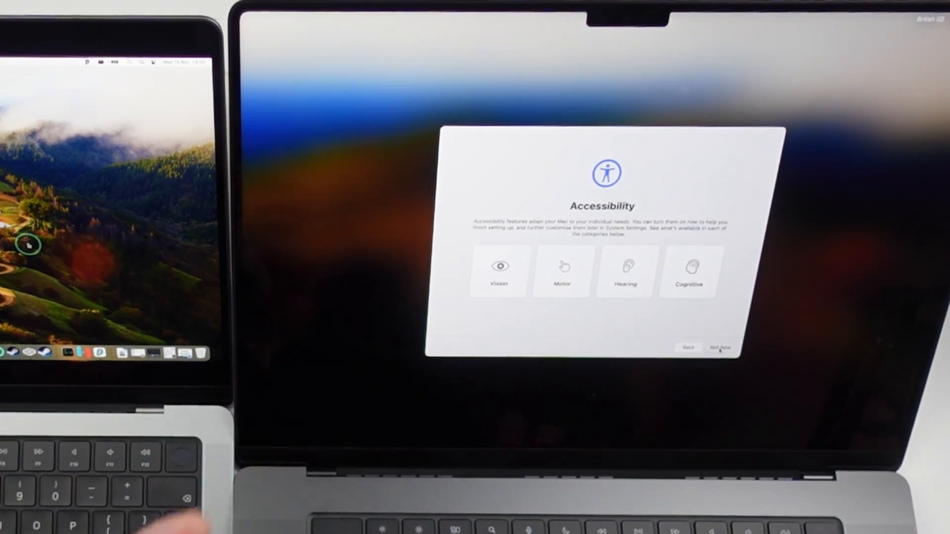
pyautogui.click(720, 348)
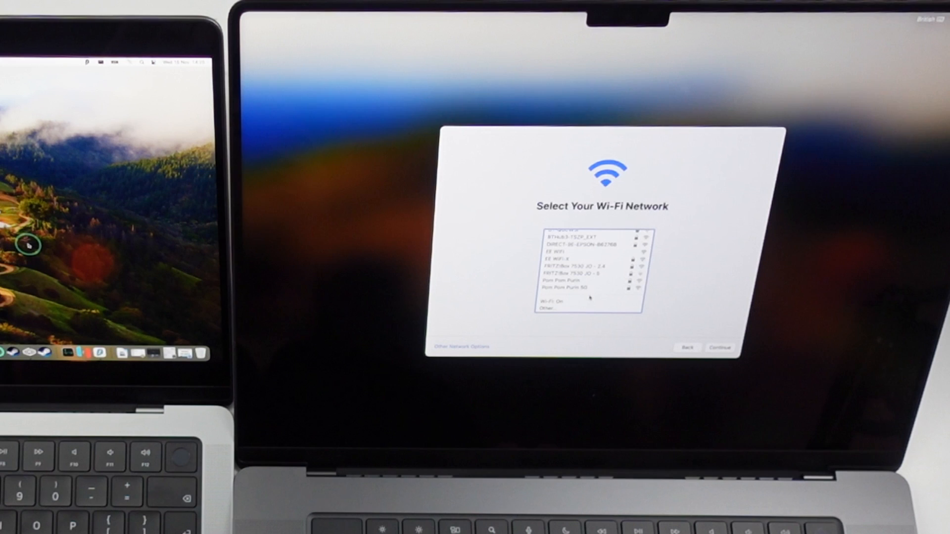
pyautogui.click(720, 347)
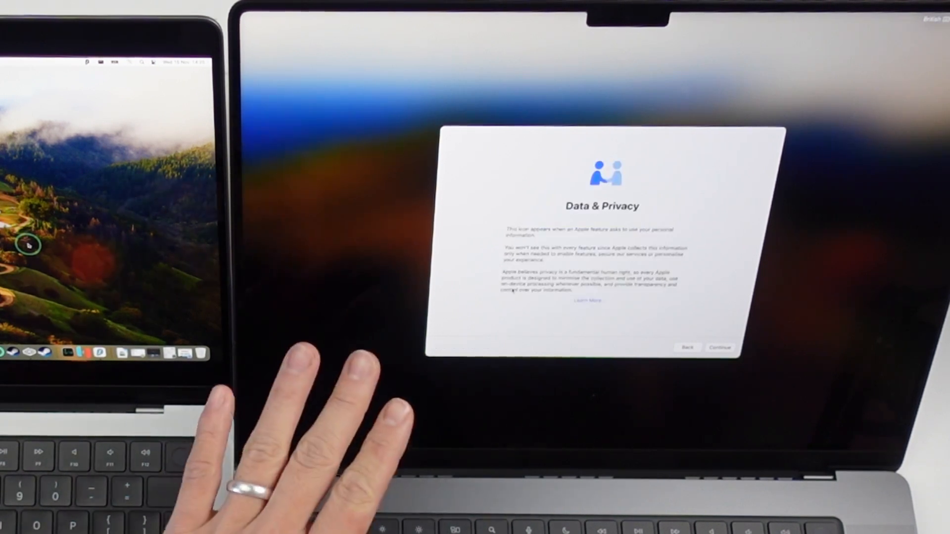
pyautogui.click(719, 347)
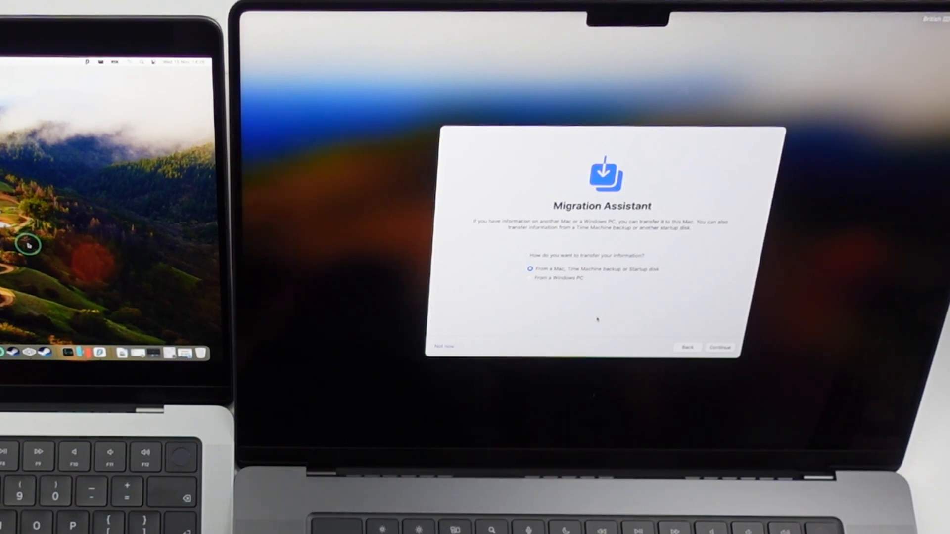
pyautogui.moveTo(672, 333)
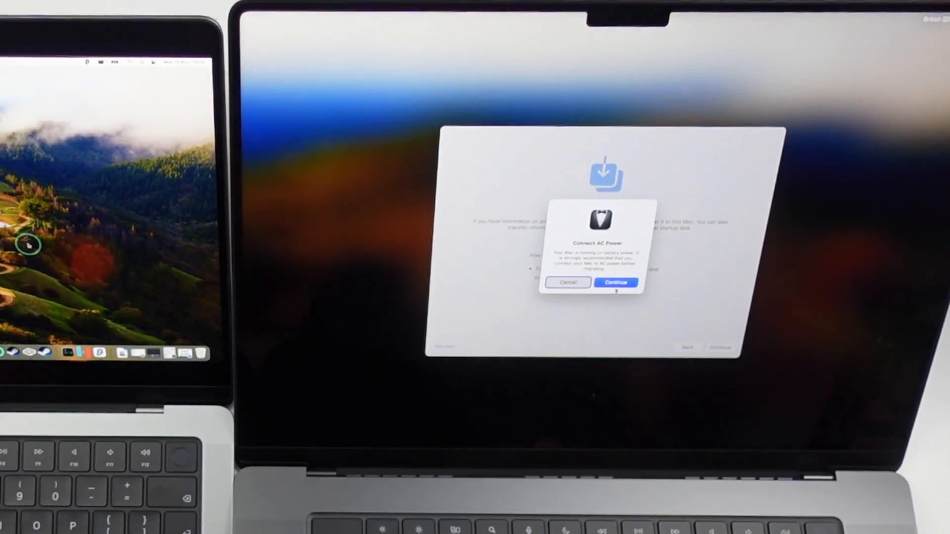
# Accept the Connect AC Power warning so transfer from a Mac proceeds
pyautogui.click(616, 283)
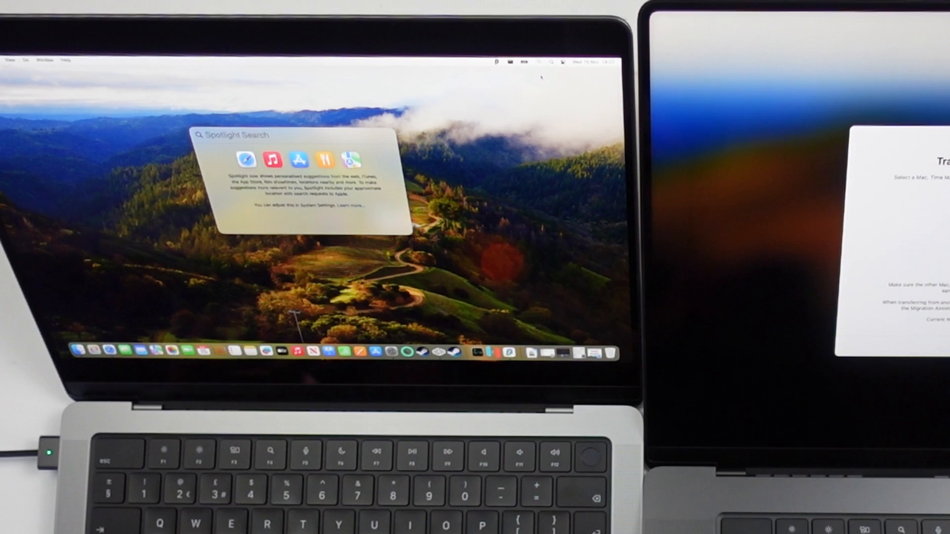
# Find Migration Assistant via Spotlight on the old Mac, pass its intro and authorise with the admin password
pyautogui.write('migration Assistant')
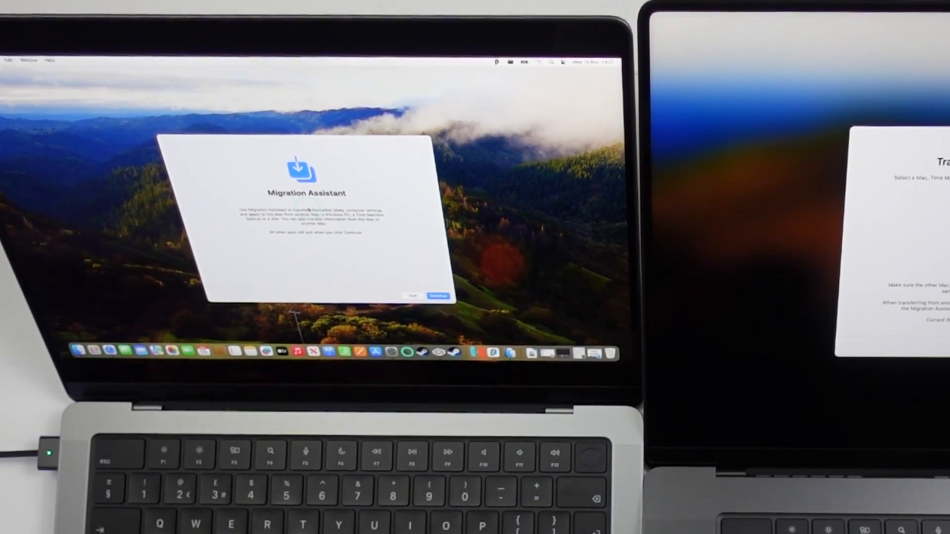
pyautogui.click(437, 296)
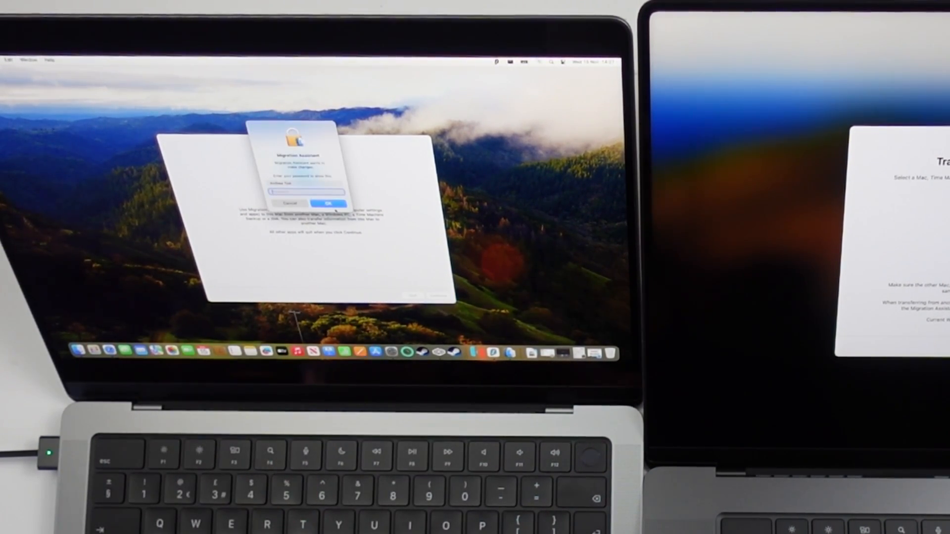
pyautogui.write('password')
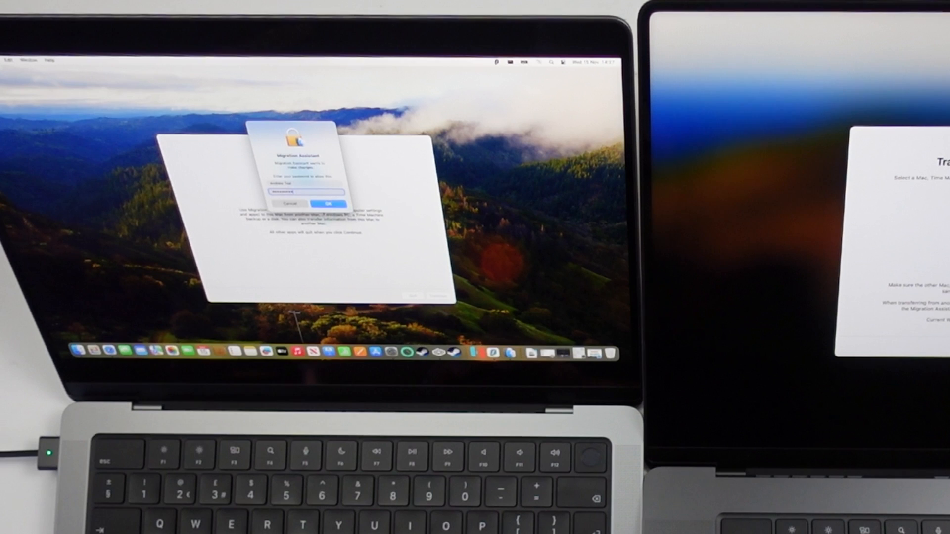
pyautogui.click(329, 204)
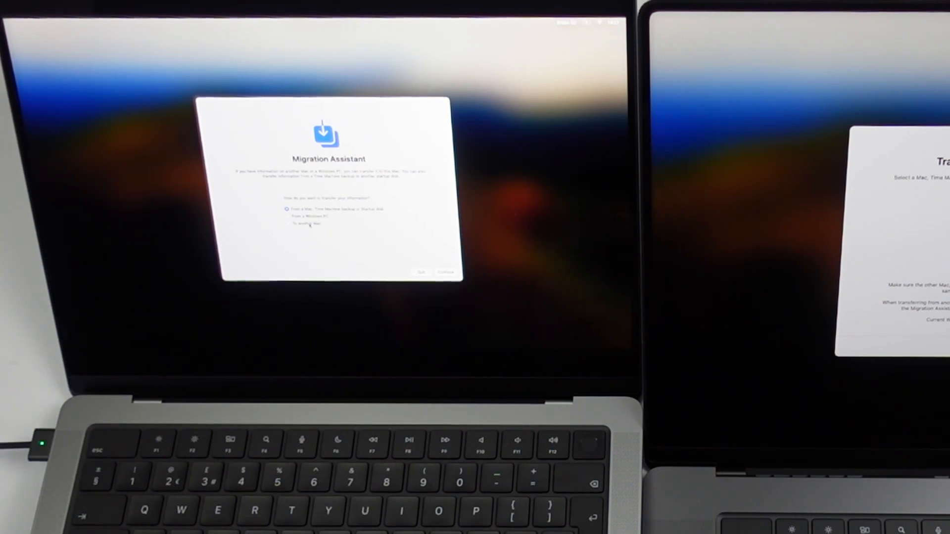
# Choose 'To another Mac' on the old Mac and select the old MacBook Pro as source on the new Mac
pyautogui.click(288, 224)
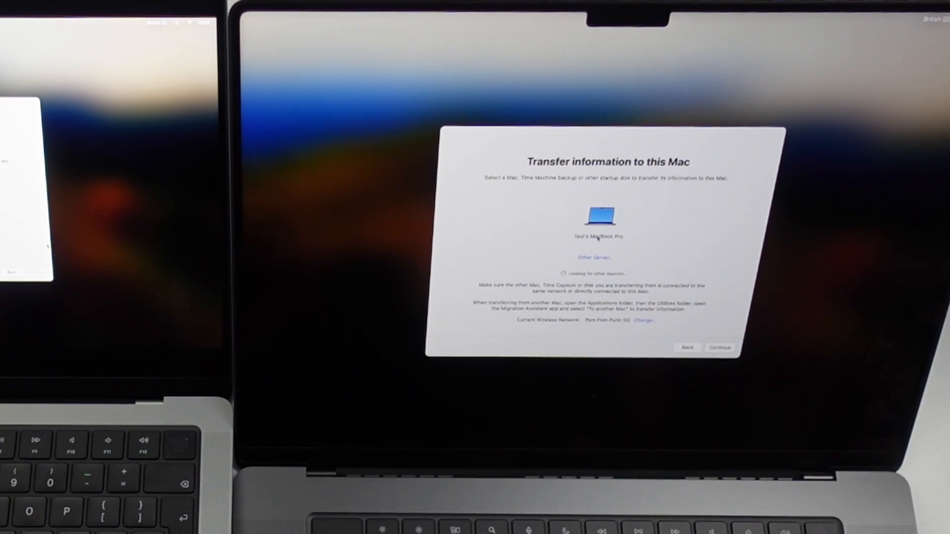
pyautogui.click(598, 219)
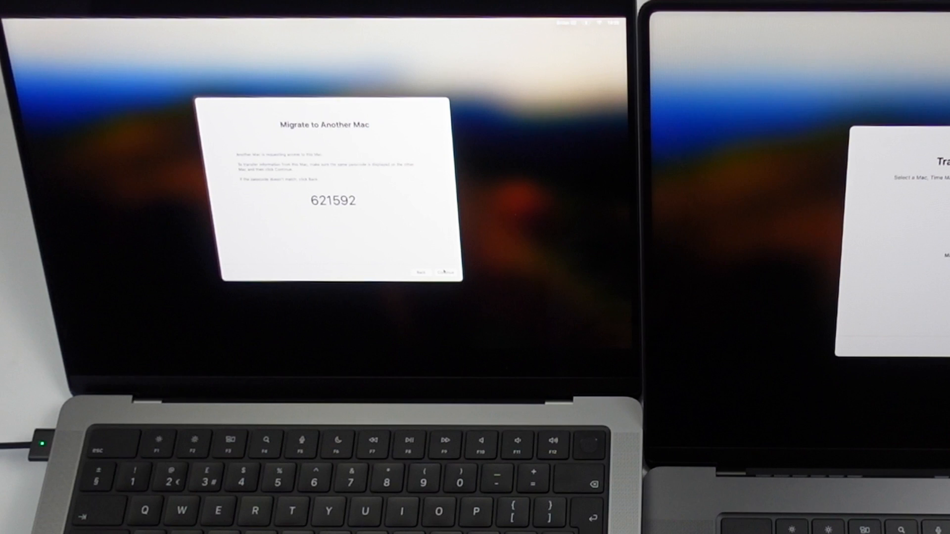
pyautogui.click(445, 272)
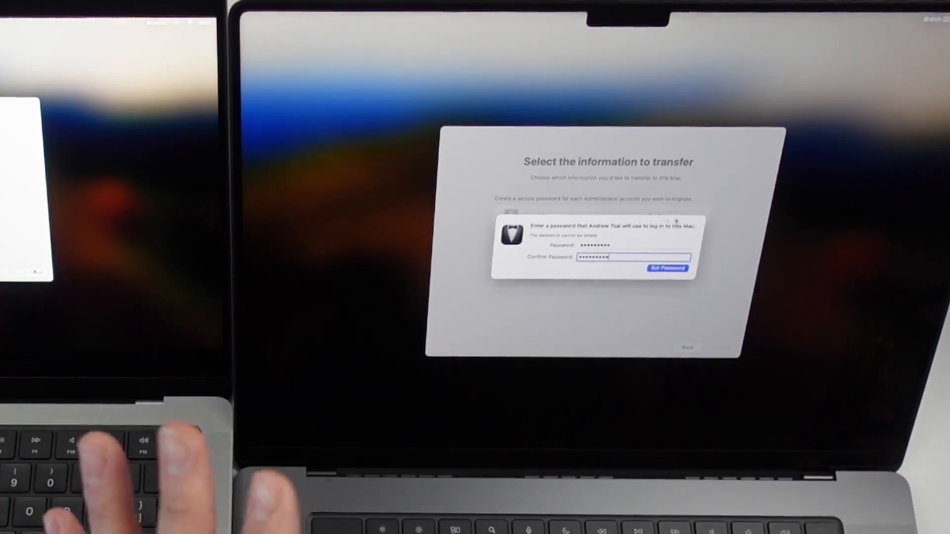
# Set the migrated admin account's password and continue with the selected information to transfer
pyautogui.click(668, 268)
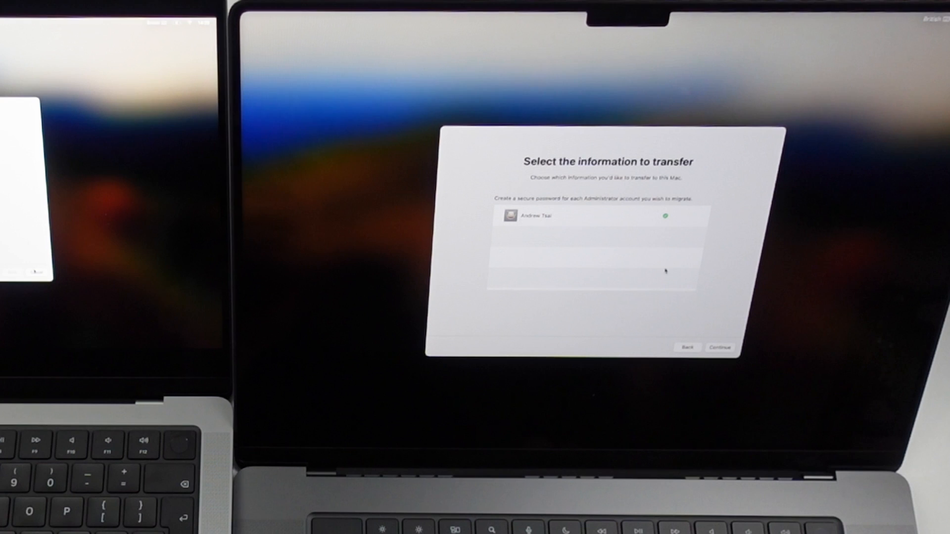
pyautogui.click(721, 347)
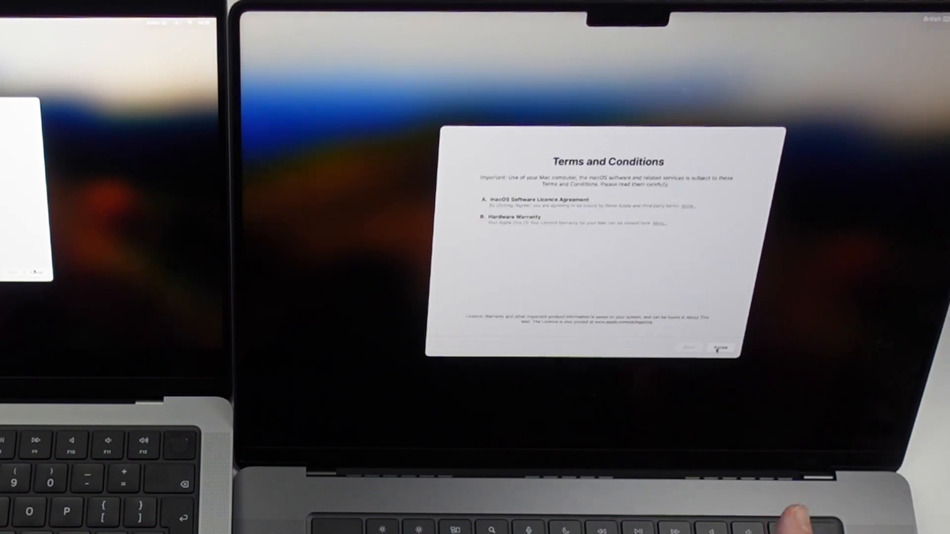
# Agree to the macOS Software Licence Agreement and confirm it in the sheet
pyautogui.click(720, 347)
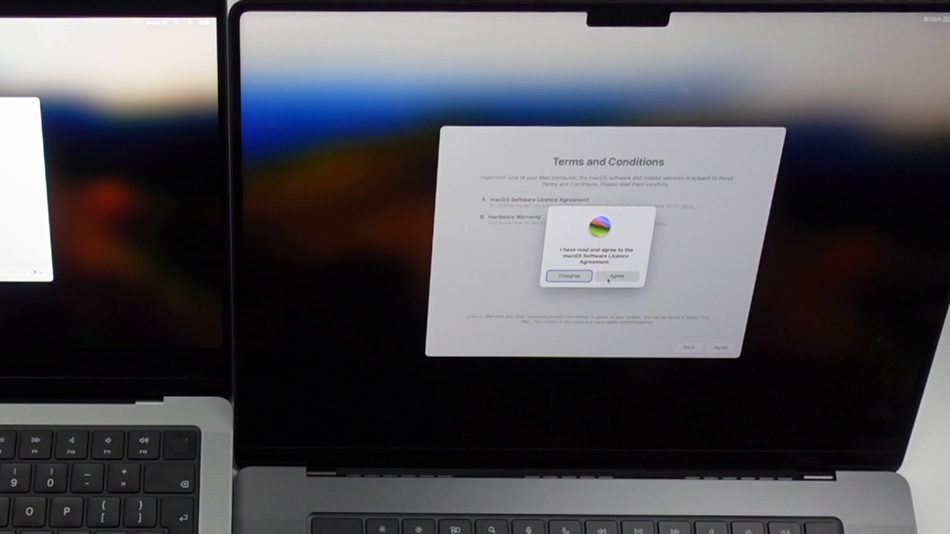
pyautogui.click(617, 276)
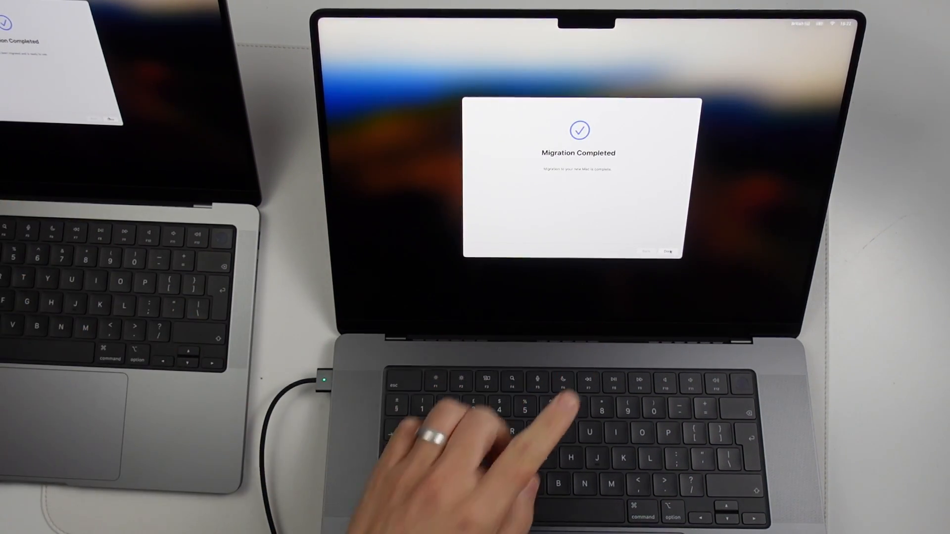
# Dismiss the Migration Completed screen with Done
pyautogui.click(668, 252)
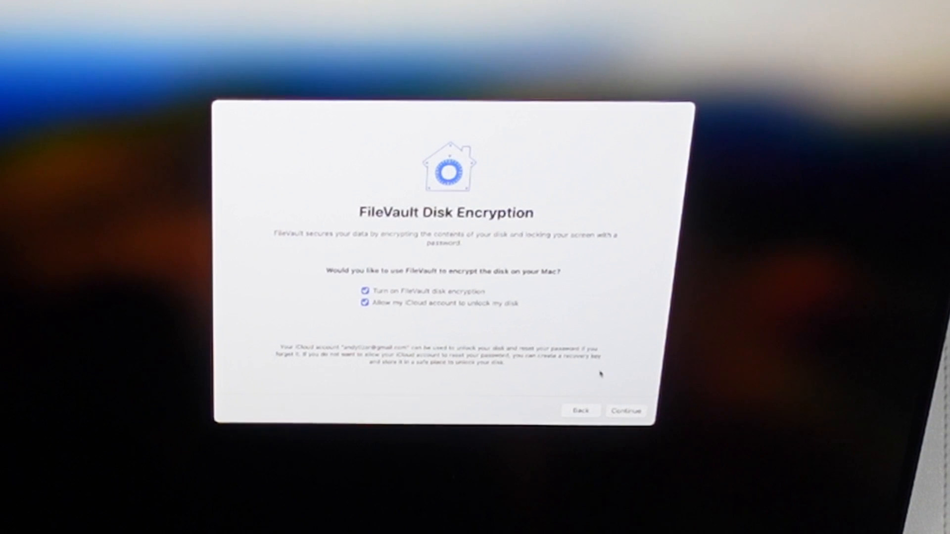
# Keep FileVault with iCloud unlock enabled and defer Touch ID setup until later
pyautogui.click(626, 409)
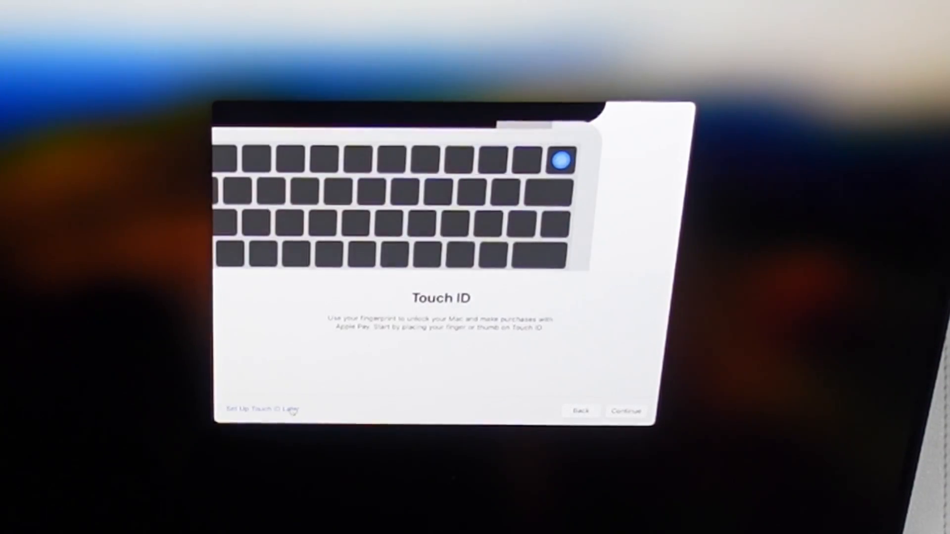
pyautogui.click(625, 411)
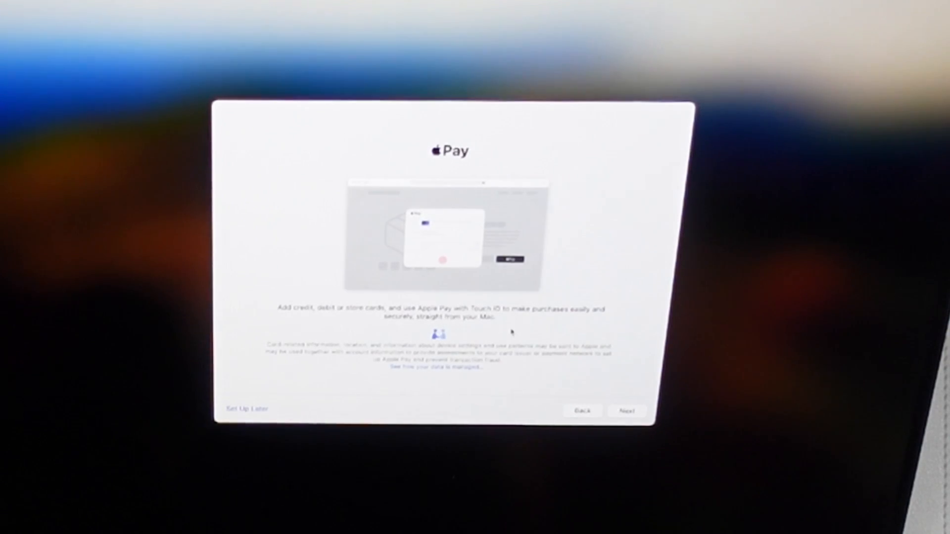